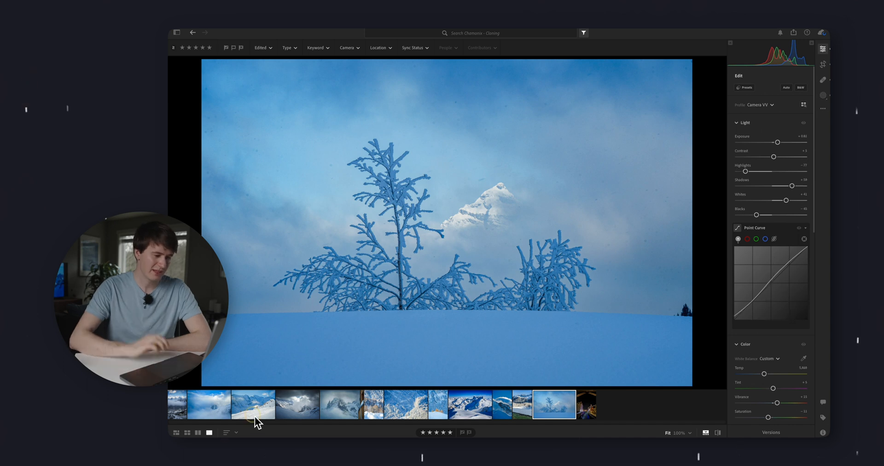
Step: Load the sunlit snowy mountain slope photo with two small figures for editing
left_click(253, 405)
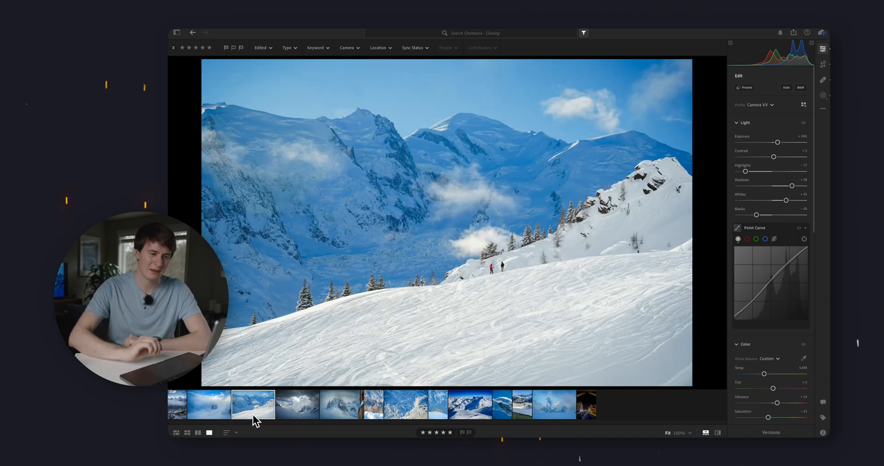